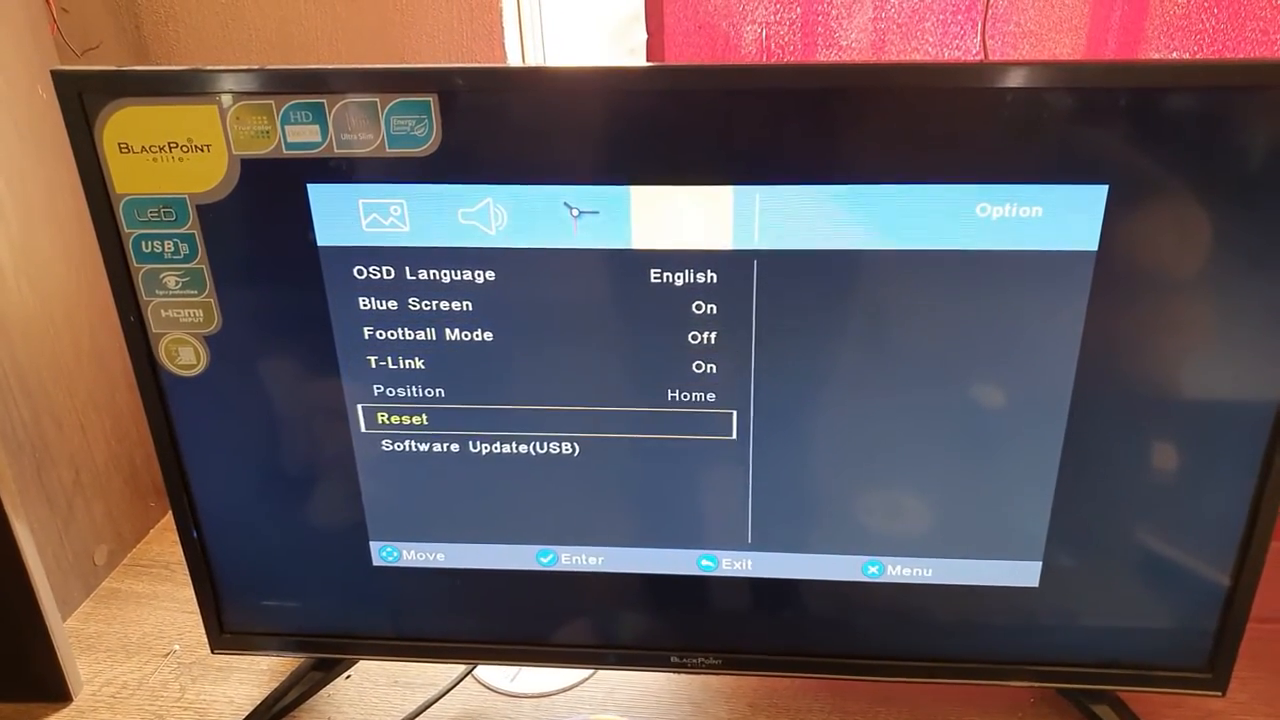
# Leave the Option settings past the USB Photo browser (No Device) and return to the main menu grid
pyautogui.press('Down')
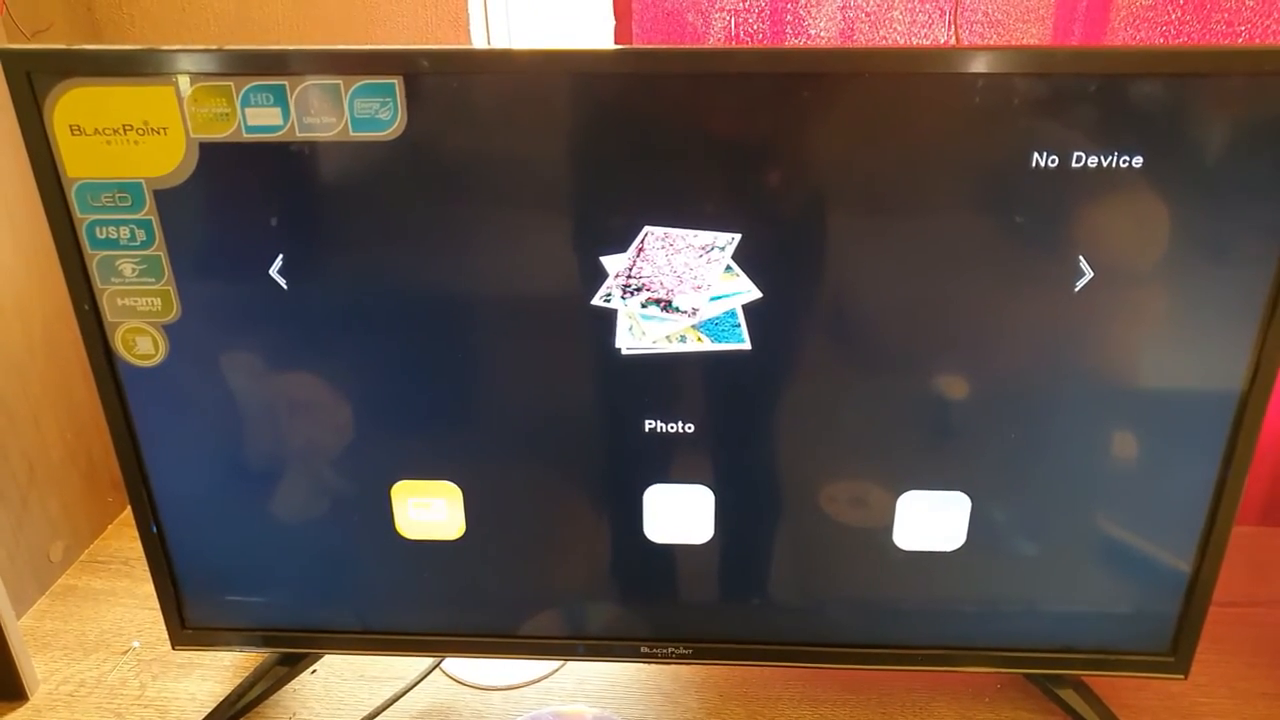
pyautogui.press('menu')
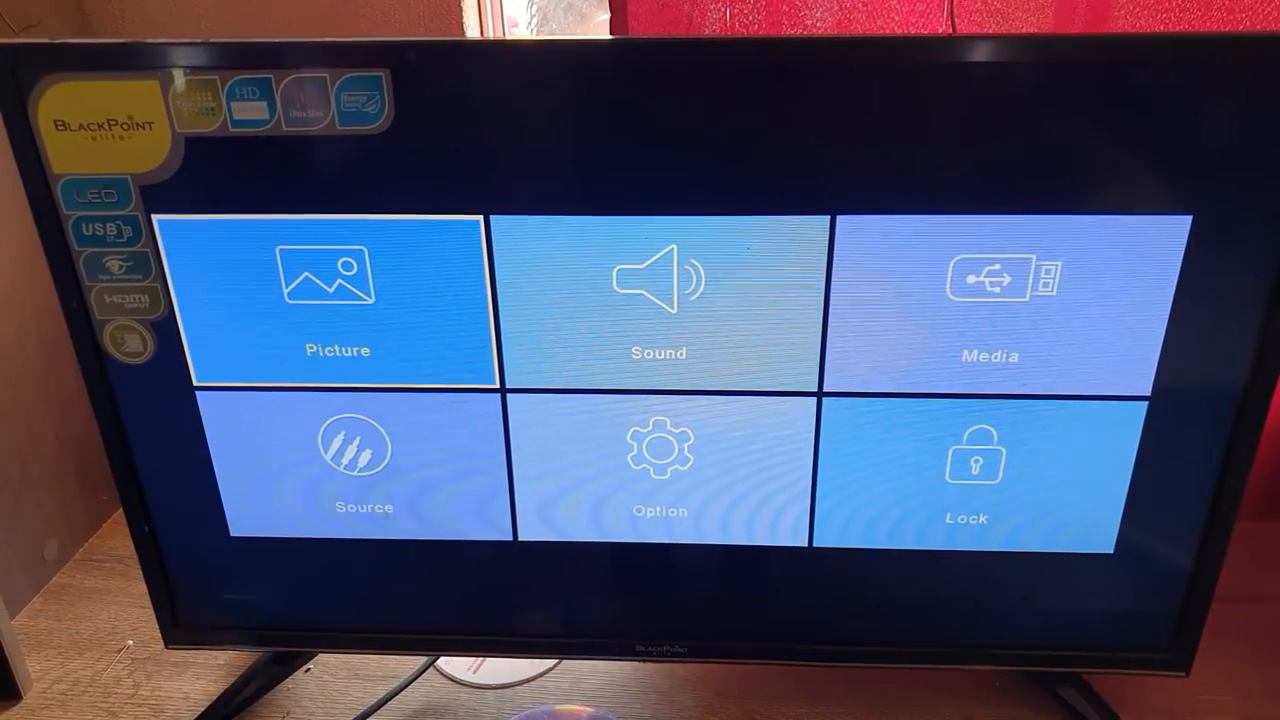